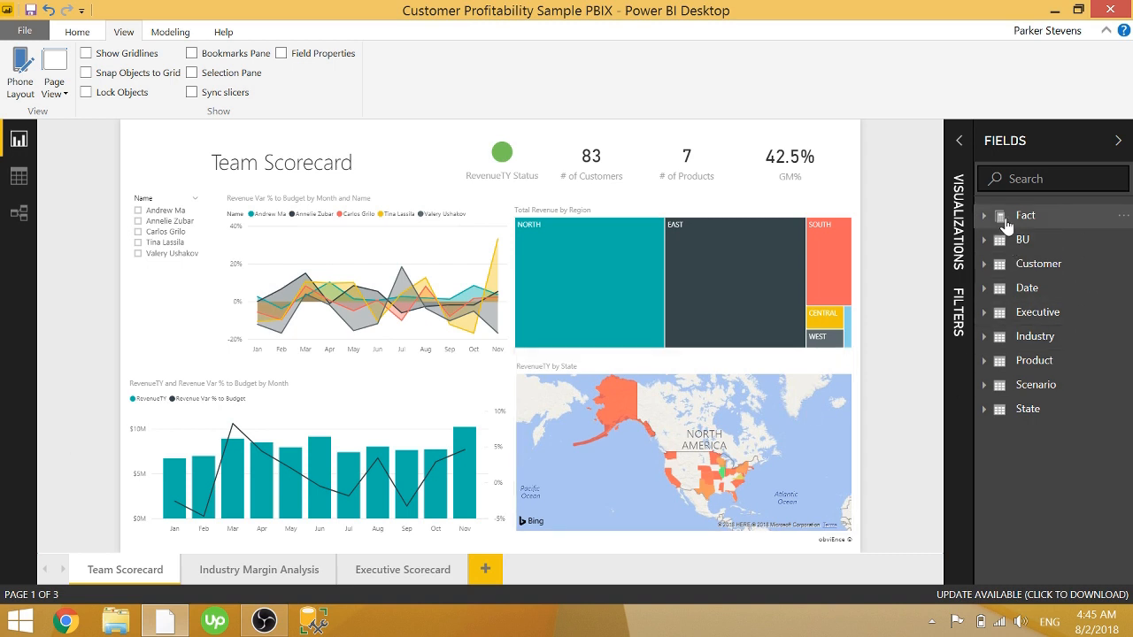
# - Show the Fact table's properties from its context menu in the Fields pane
pyautogui.rightClick(1025, 216)
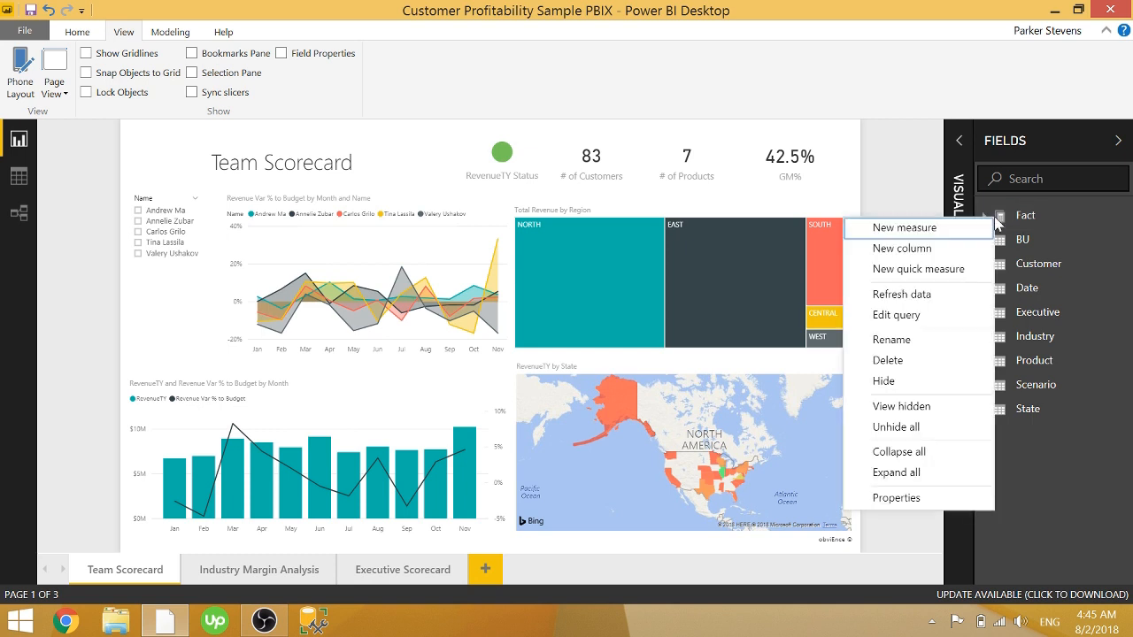
pyautogui.click(895, 498)
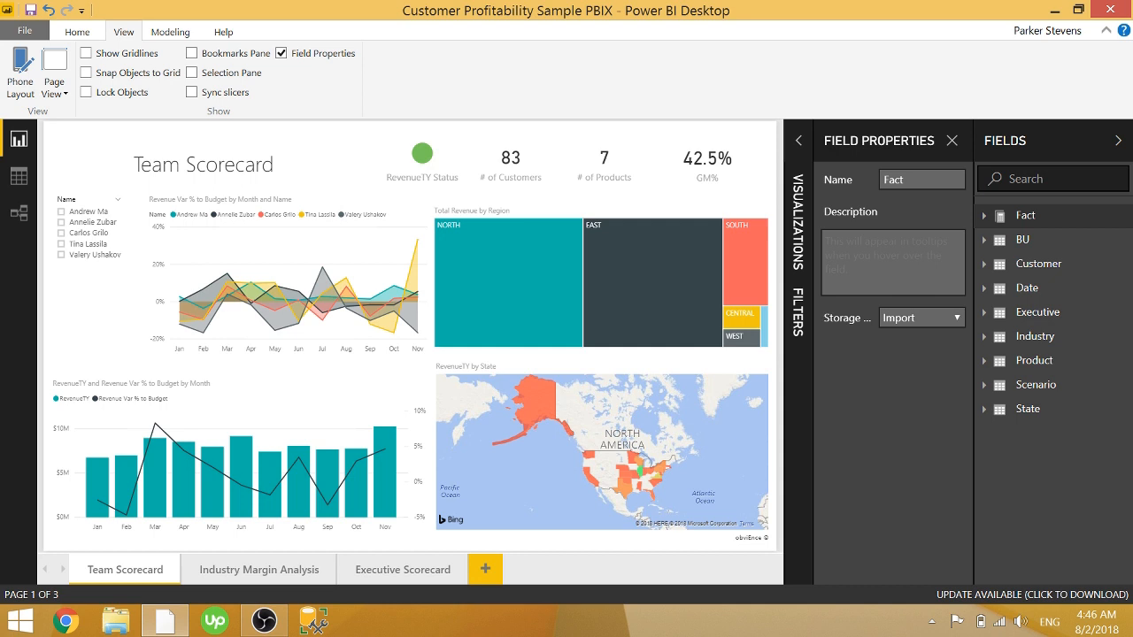
# - Give the Fact table the description 'This is the fact table'
pyautogui.click(888, 257)
pyautogui.write('This is the f')
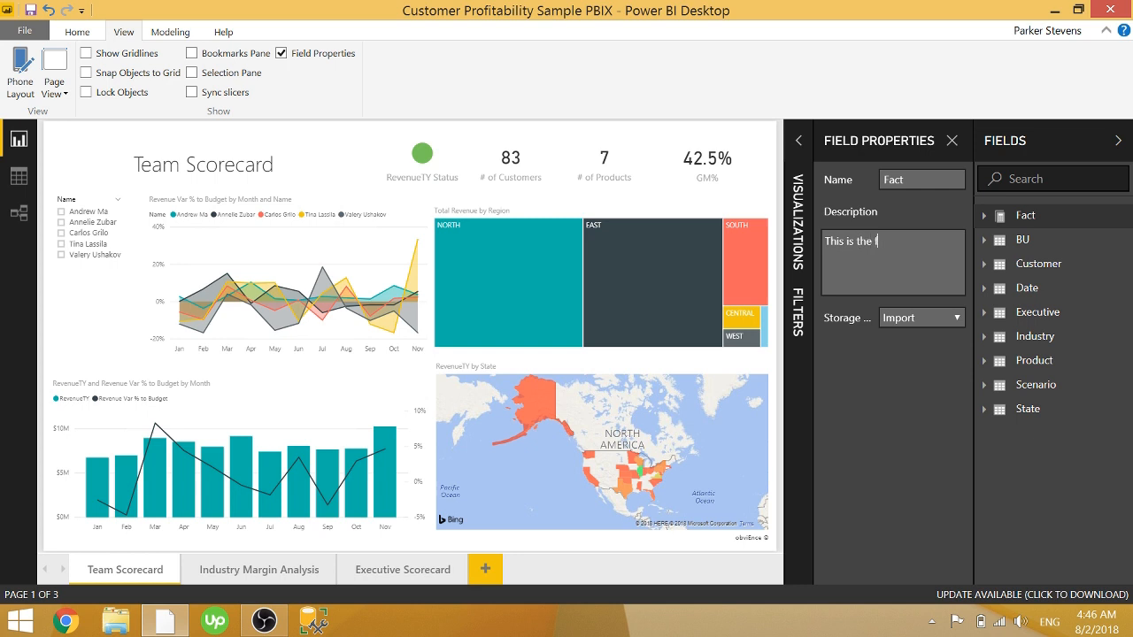
pyautogui.write('act table')
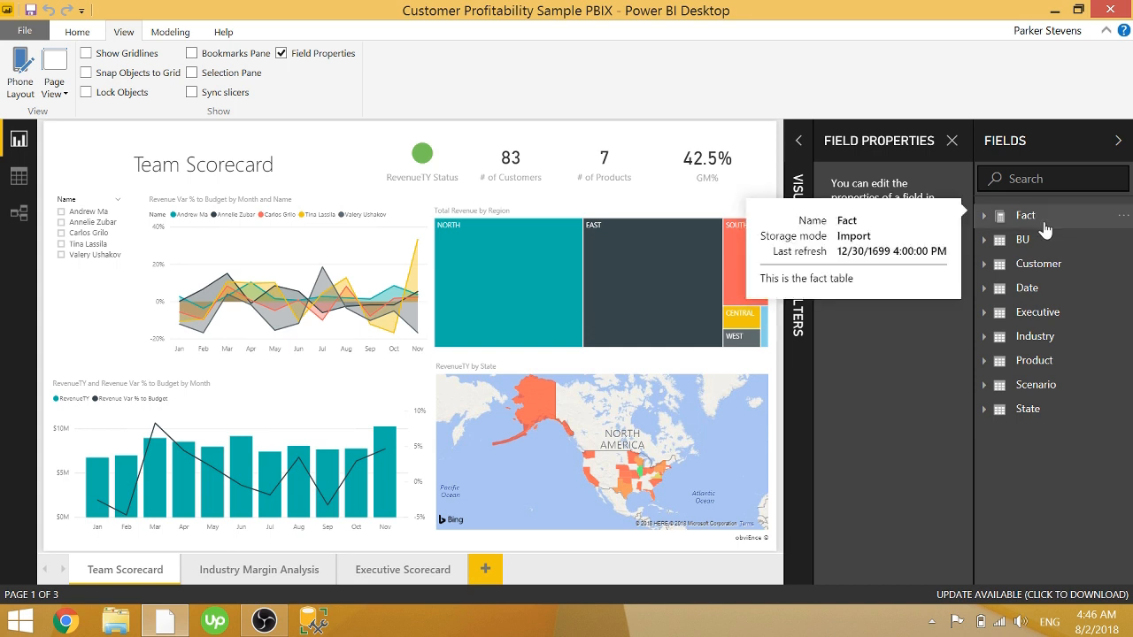
pyautogui.moveTo(1030, 226)
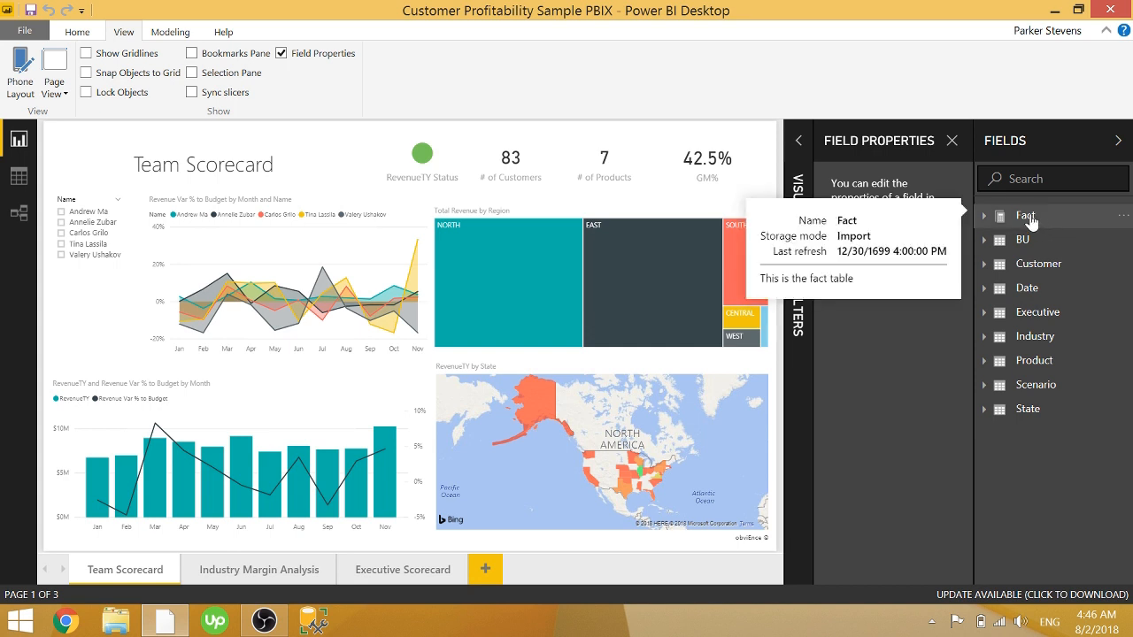
pyautogui.moveTo(1025, 221)
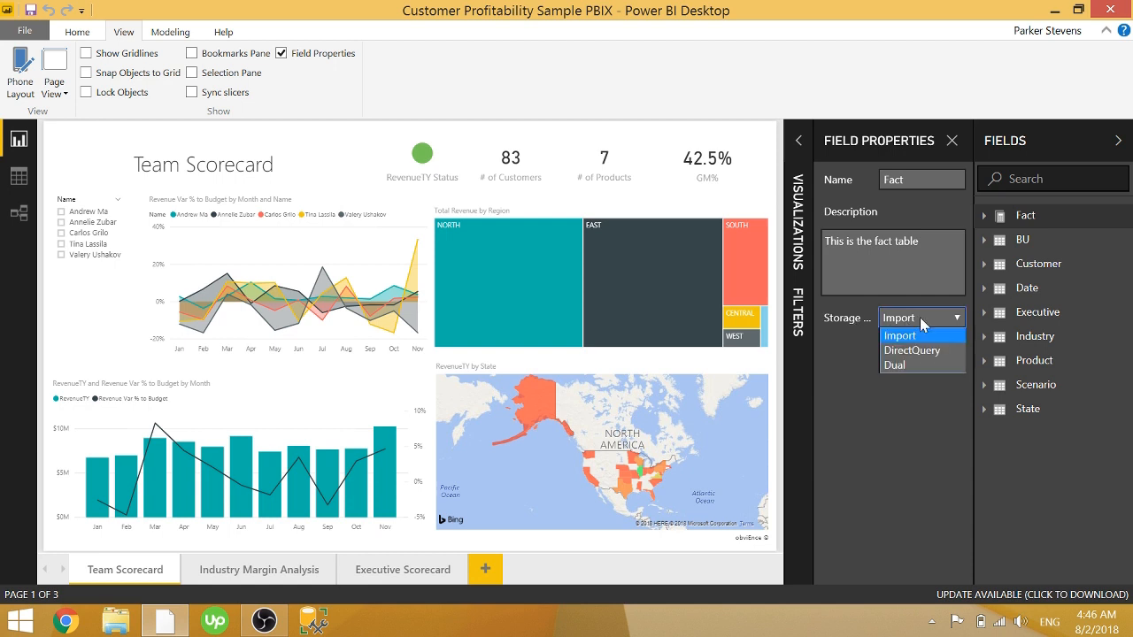
pyautogui.moveTo(934, 375)
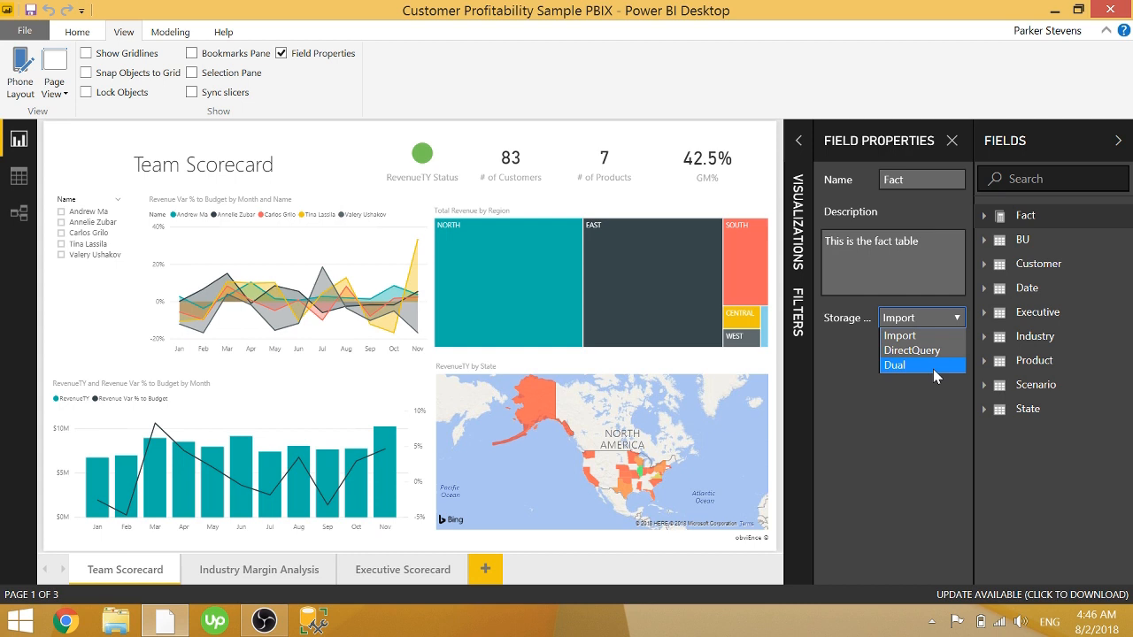
pyautogui.moveTo(918, 386)
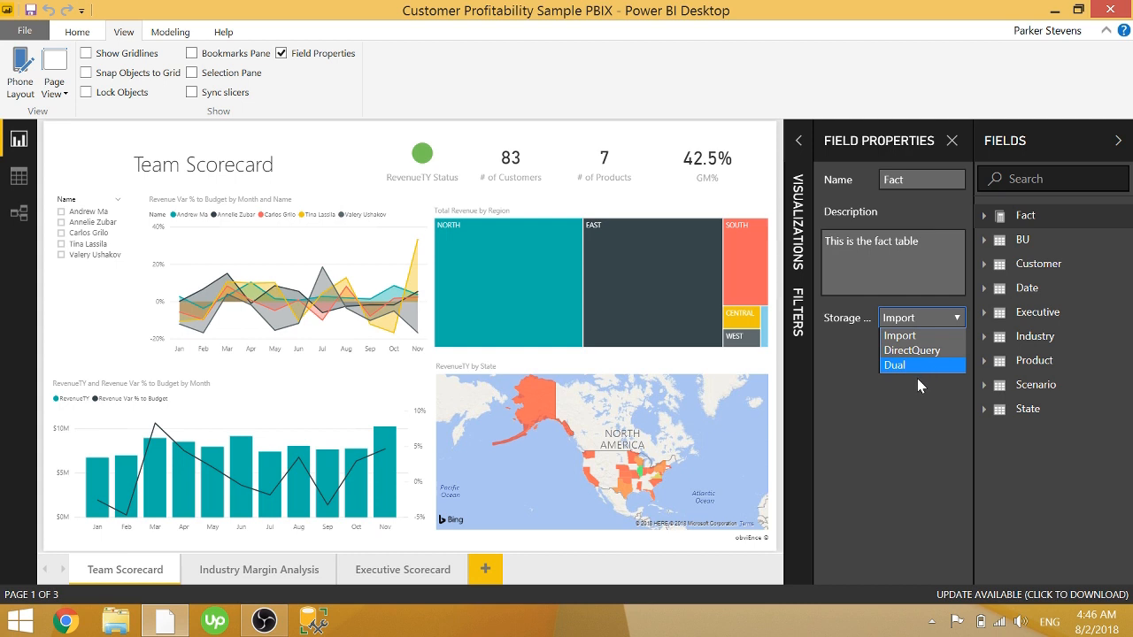
pyautogui.moveTo(920, 336)
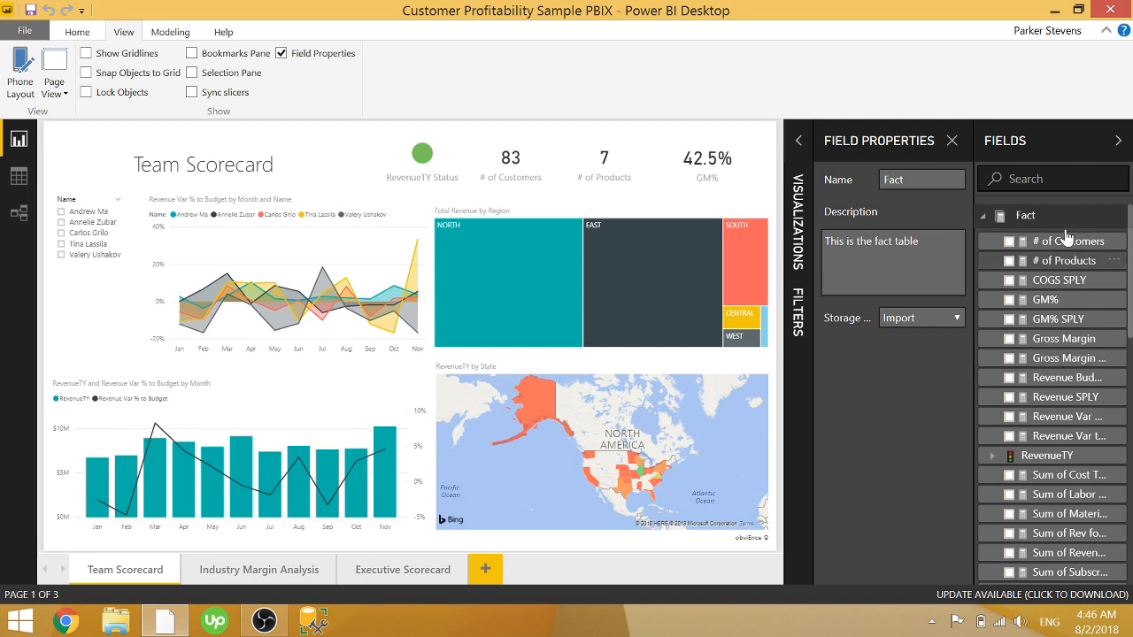
pyautogui.moveTo(1053, 265)
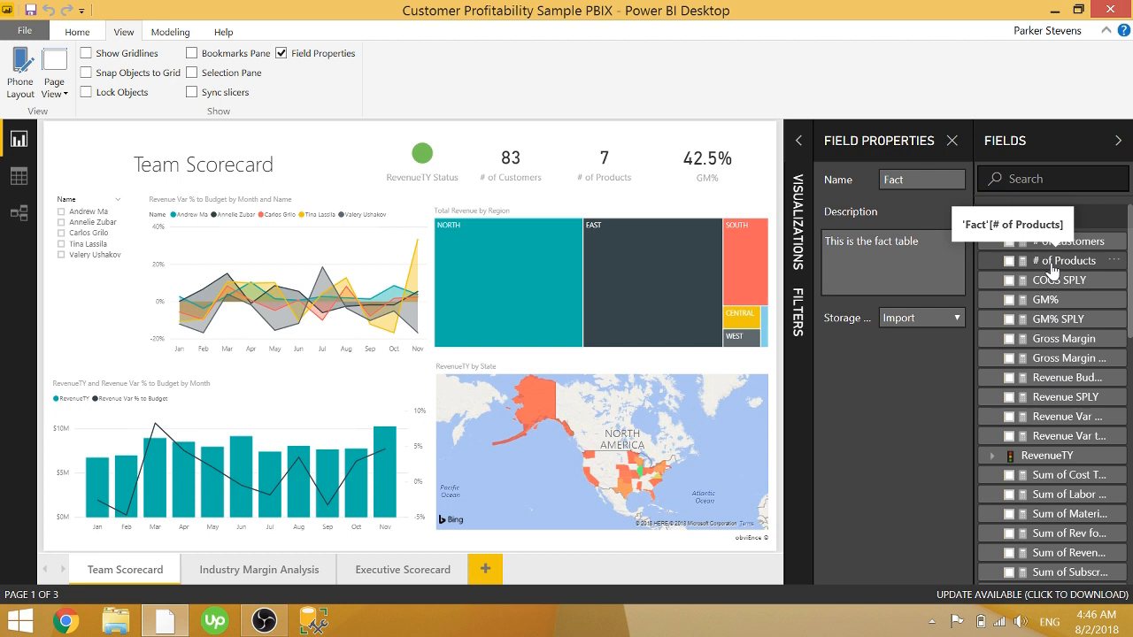
# - Give the # of Products measure a description reading 'This is the total'
pyautogui.click(1065, 258)
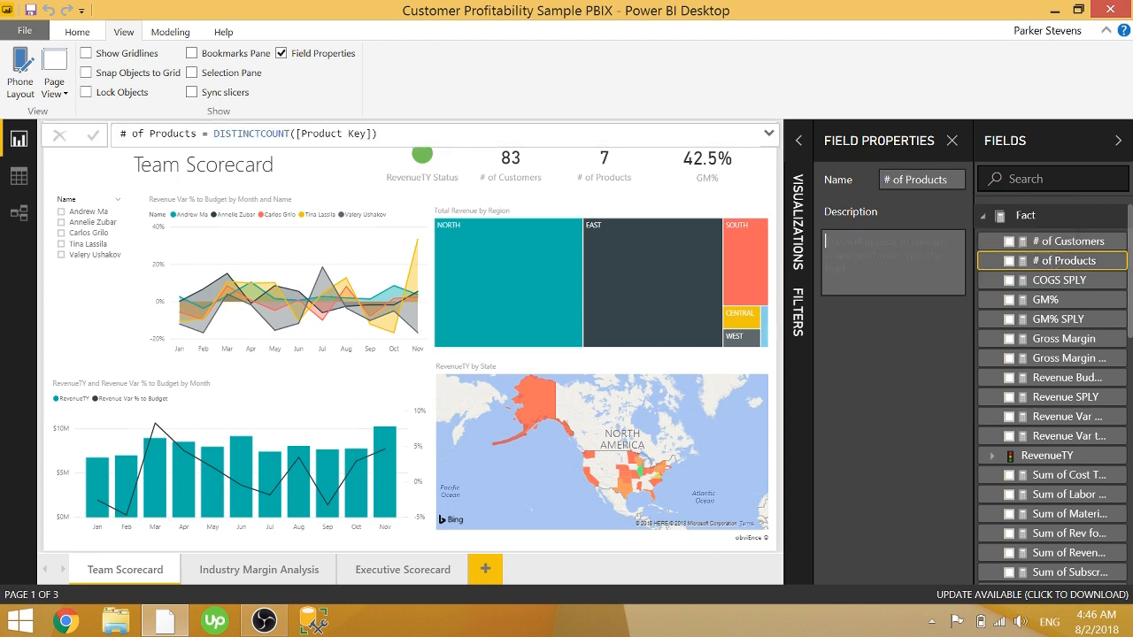
pyautogui.click(892, 248)
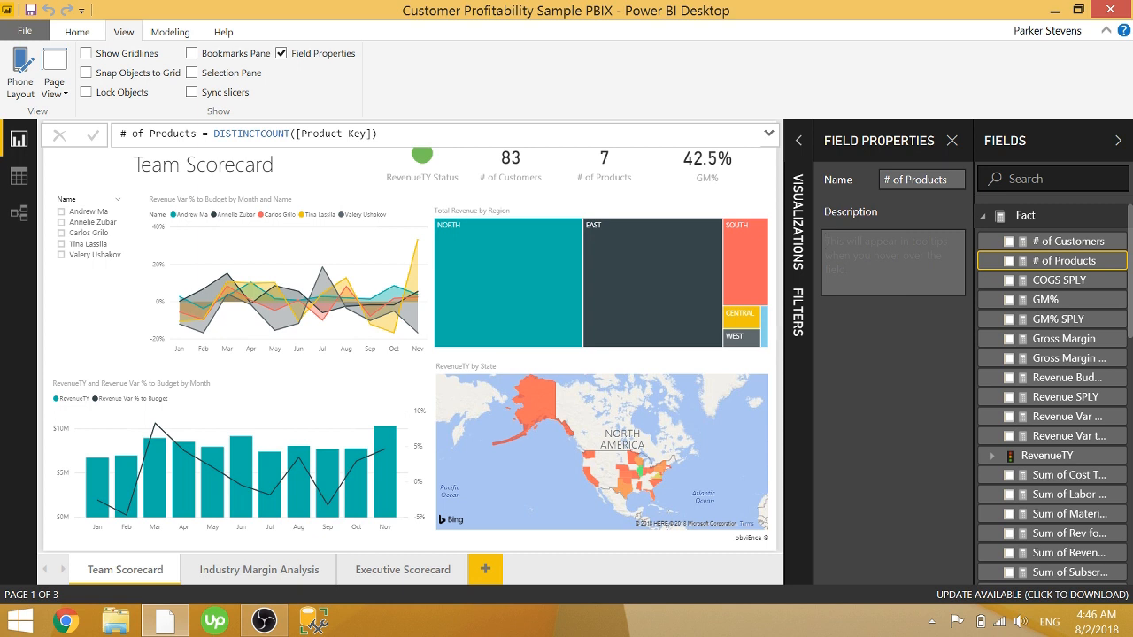
pyautogui.write('This')
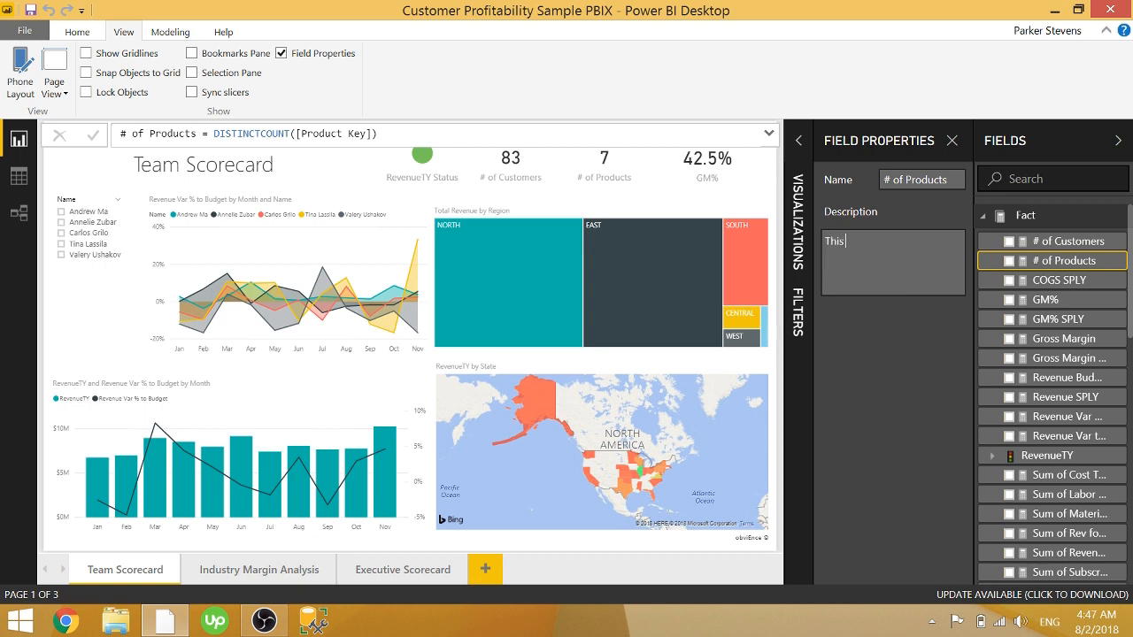
pyautogui.write('is the total')
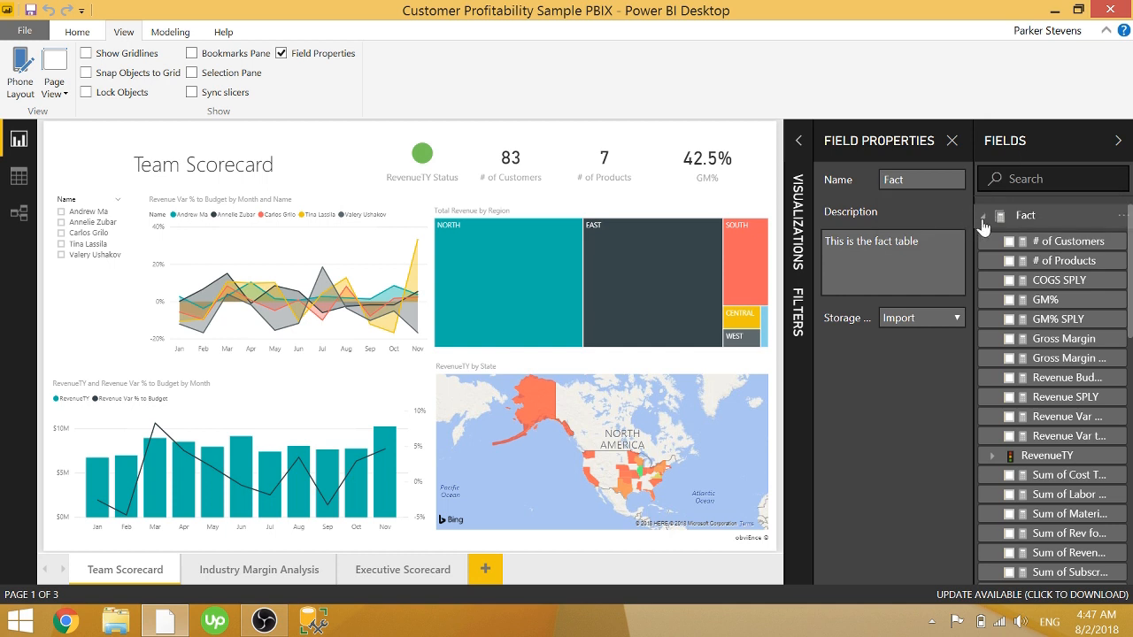
# - Give the Executive table's Name column a description beginning 'The name of the'
pyautogui.click(984, 216)
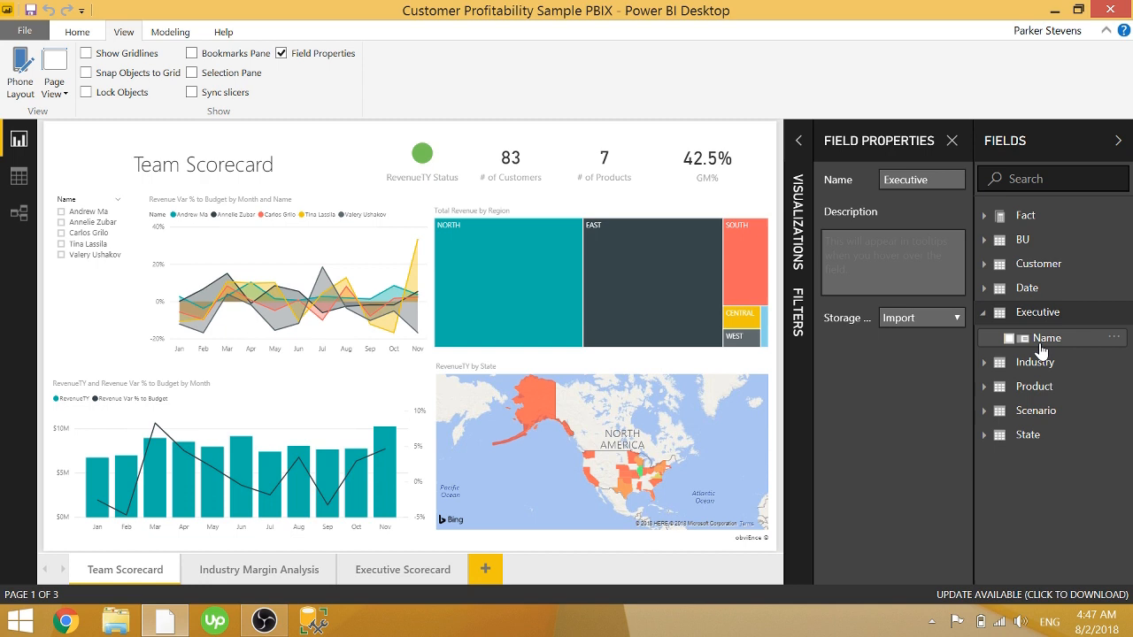
pyautogui.click(1048, 336)
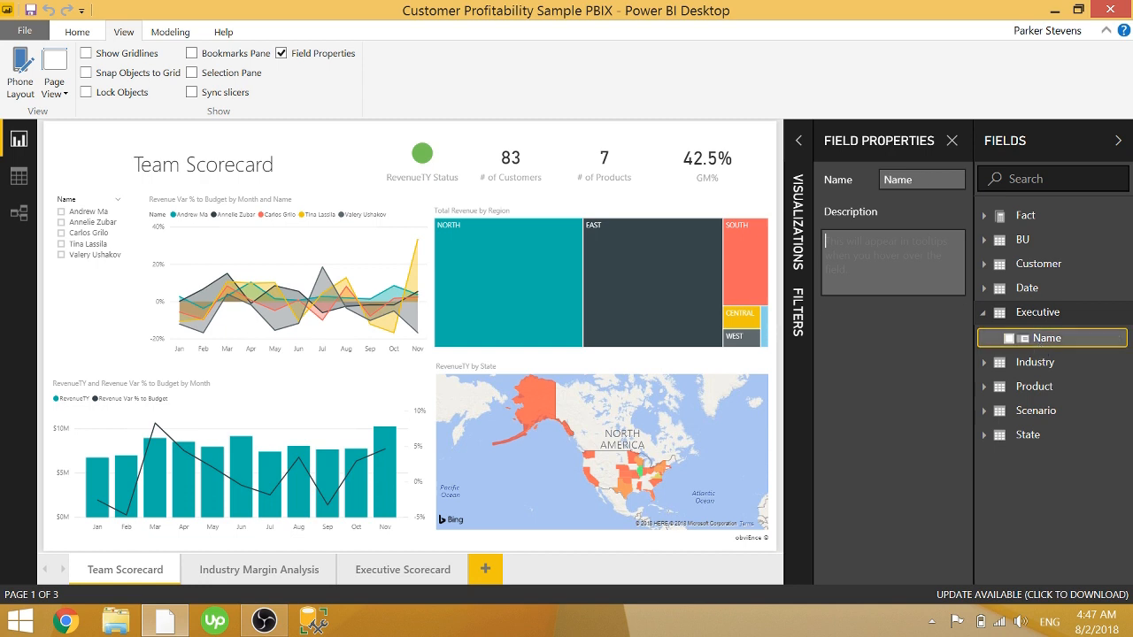
pyautogui.write('The name of the')
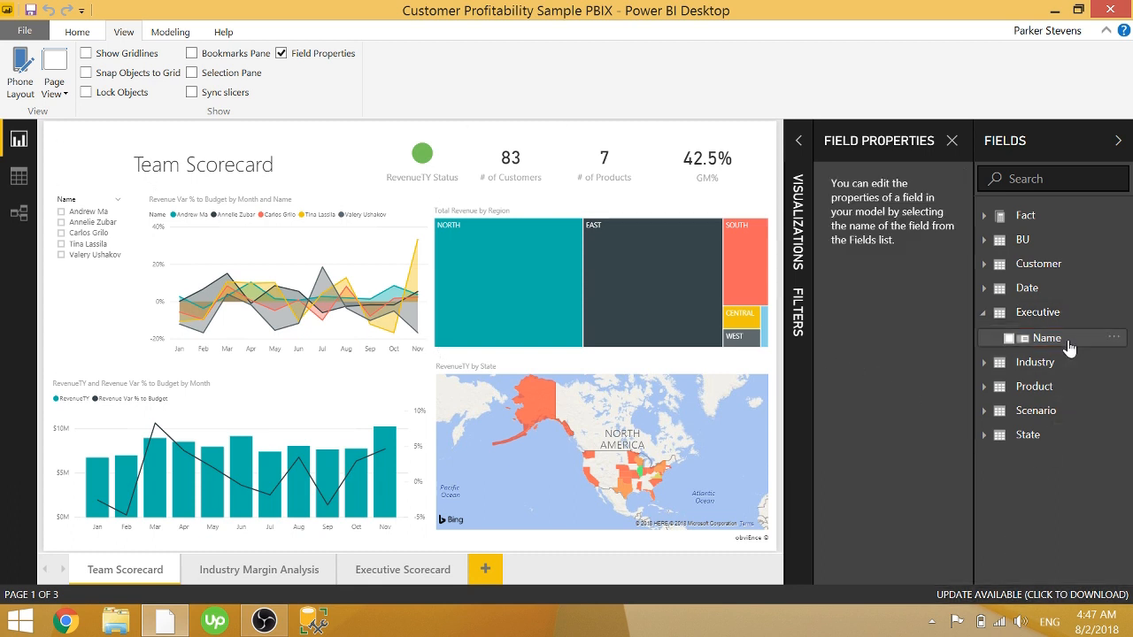
pyautogui.moveTo(1047, 338)
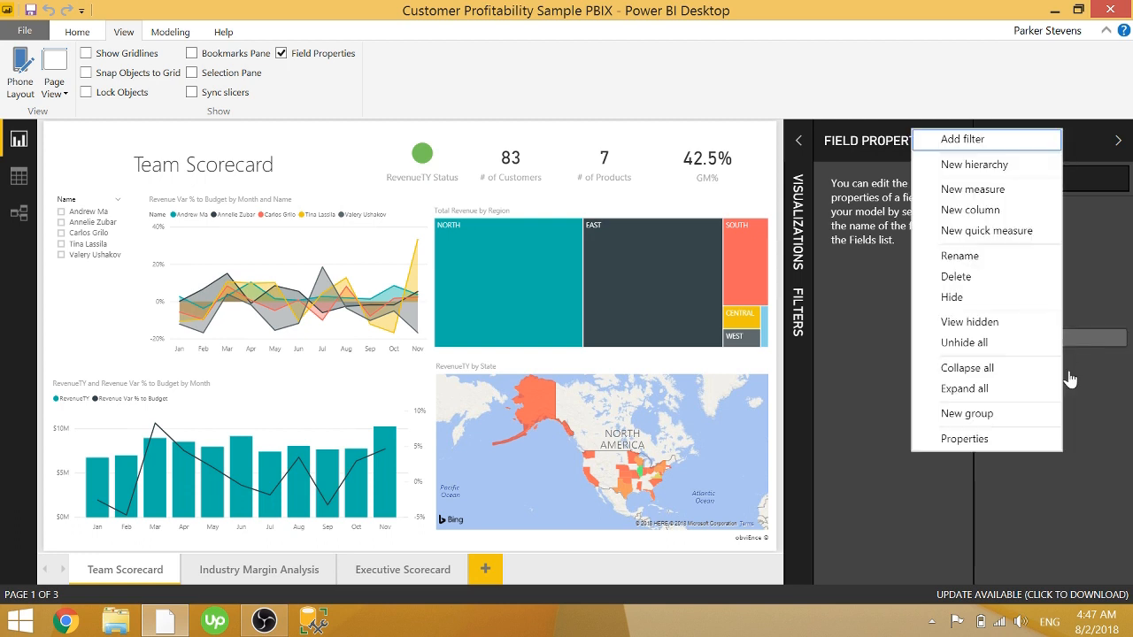
# - Keep the Name description 'The name of the executive' and return to Home, hiding Field Properties
pyautogui.click(1048, 336)
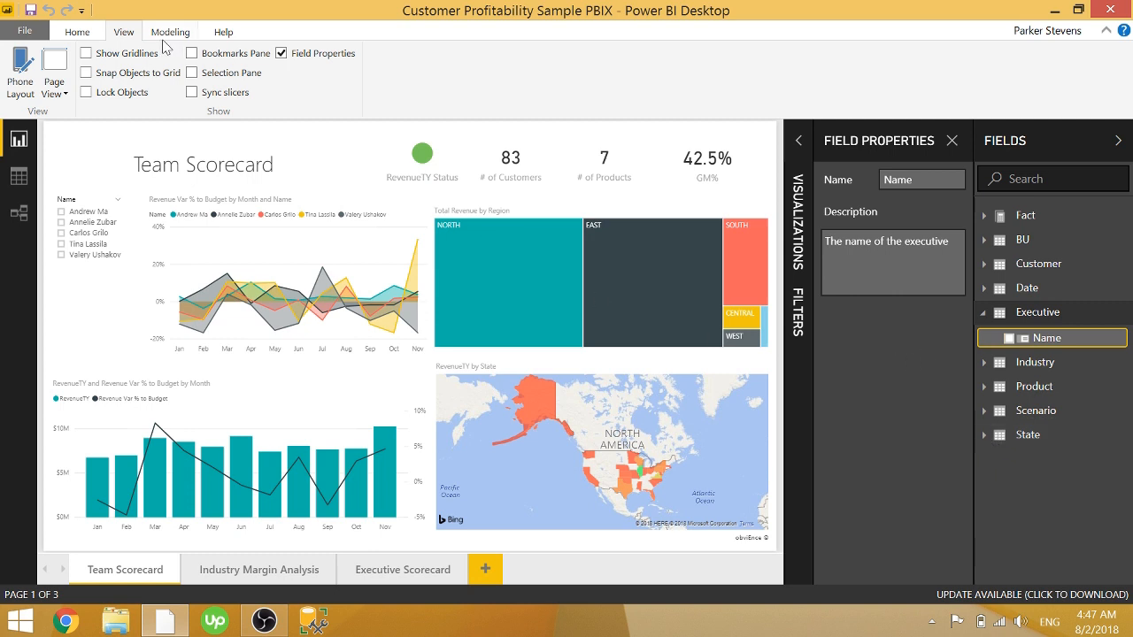
pyautogui.click(78, 32)
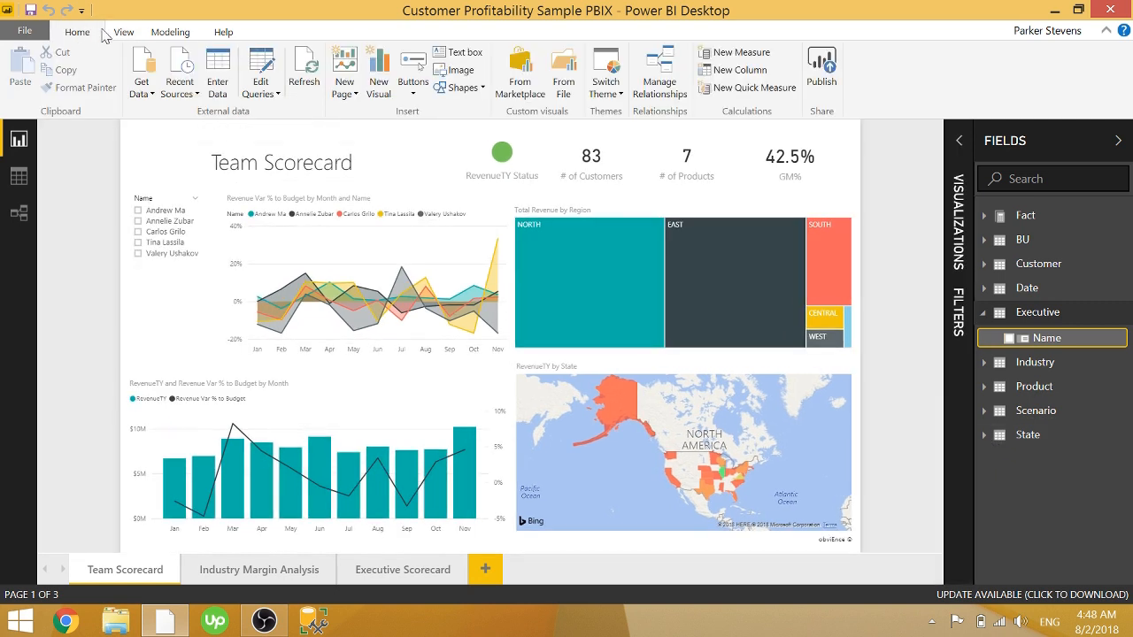